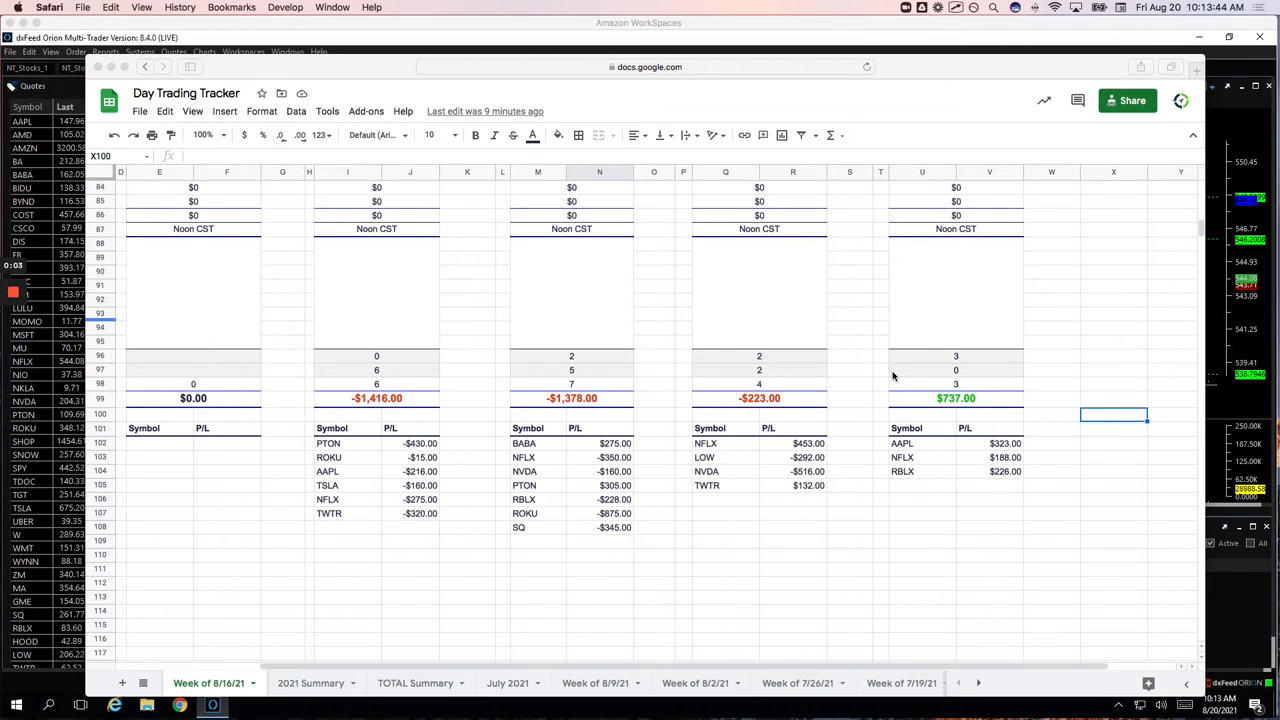
{"action": "mouse_move", "coordinate": [984, 396]}
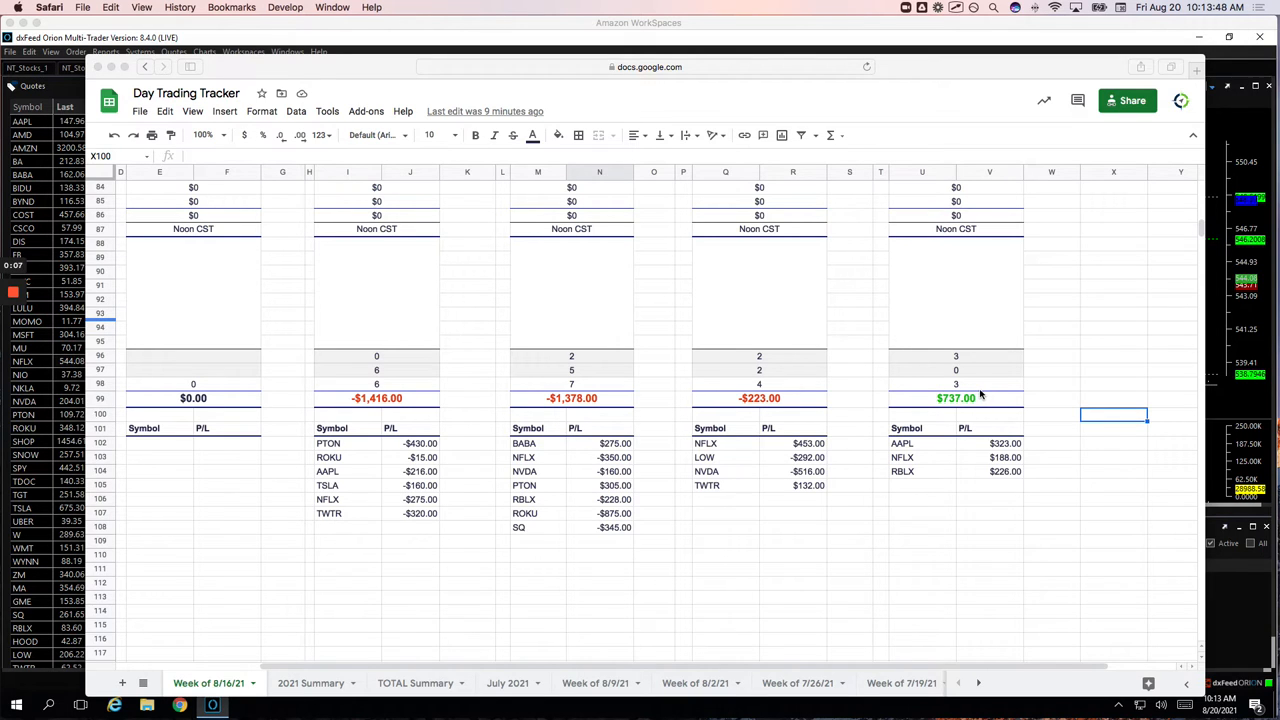
- Switch to the 2021 Summary sheet and lower the zoom so weekly and weekday P/L columns fit
{"action": "left_click", "coordinate": [956, 398]}
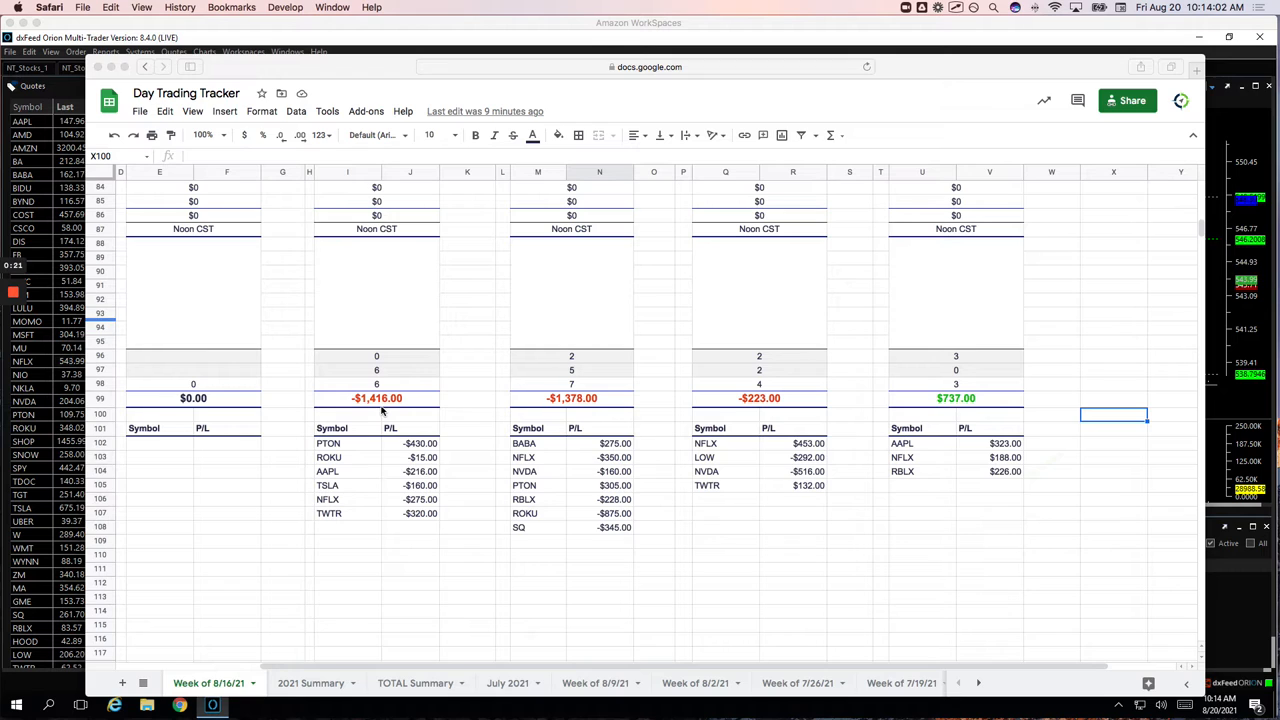
{"action": "mouse_move", "coordinate": [232, 412]}
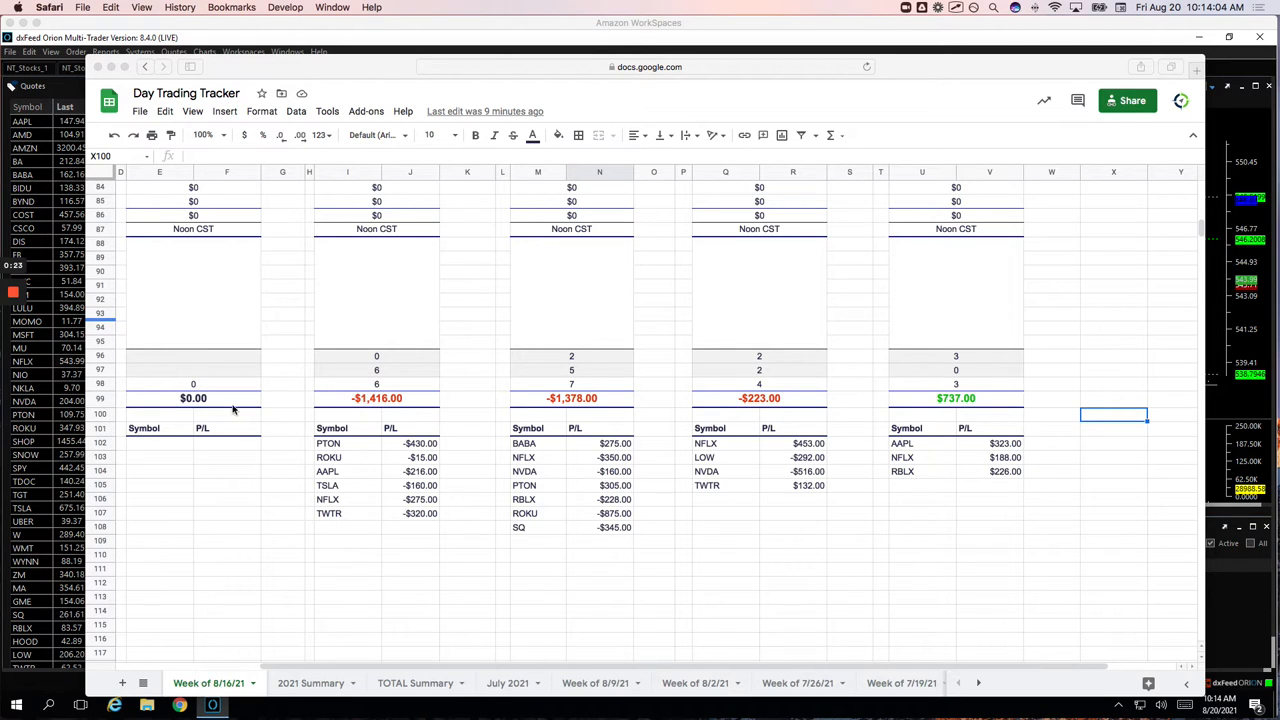
{"action": "mouse_move", "coordinate": [740, 412]}
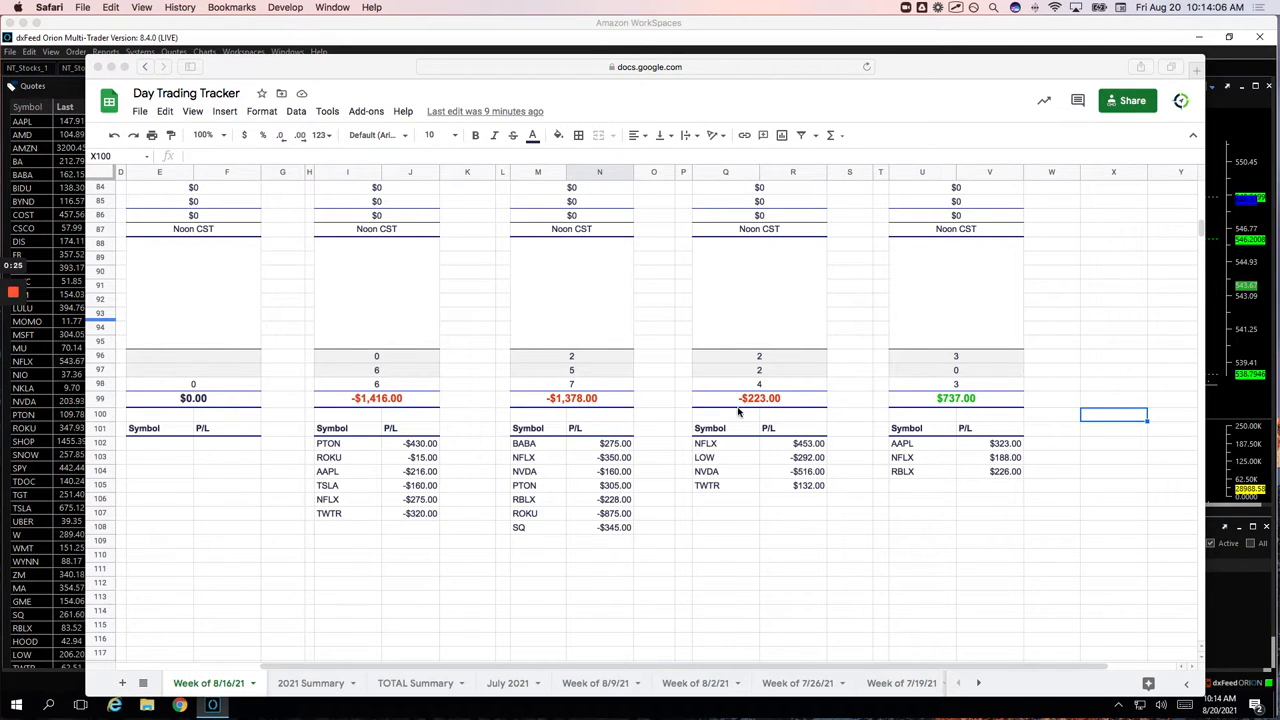
{"action": "mouse_move", "coordinate": [592, 530]}
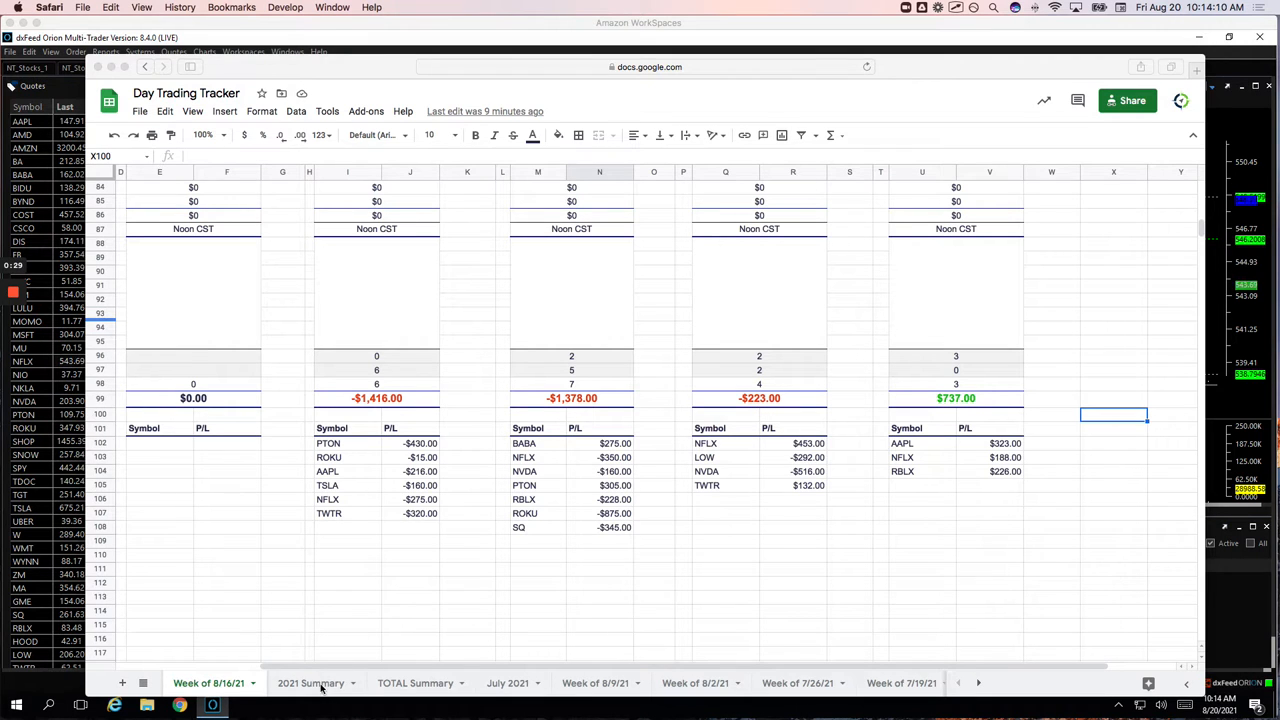
{"action": "left_click", "coordinate": [310, 684]}
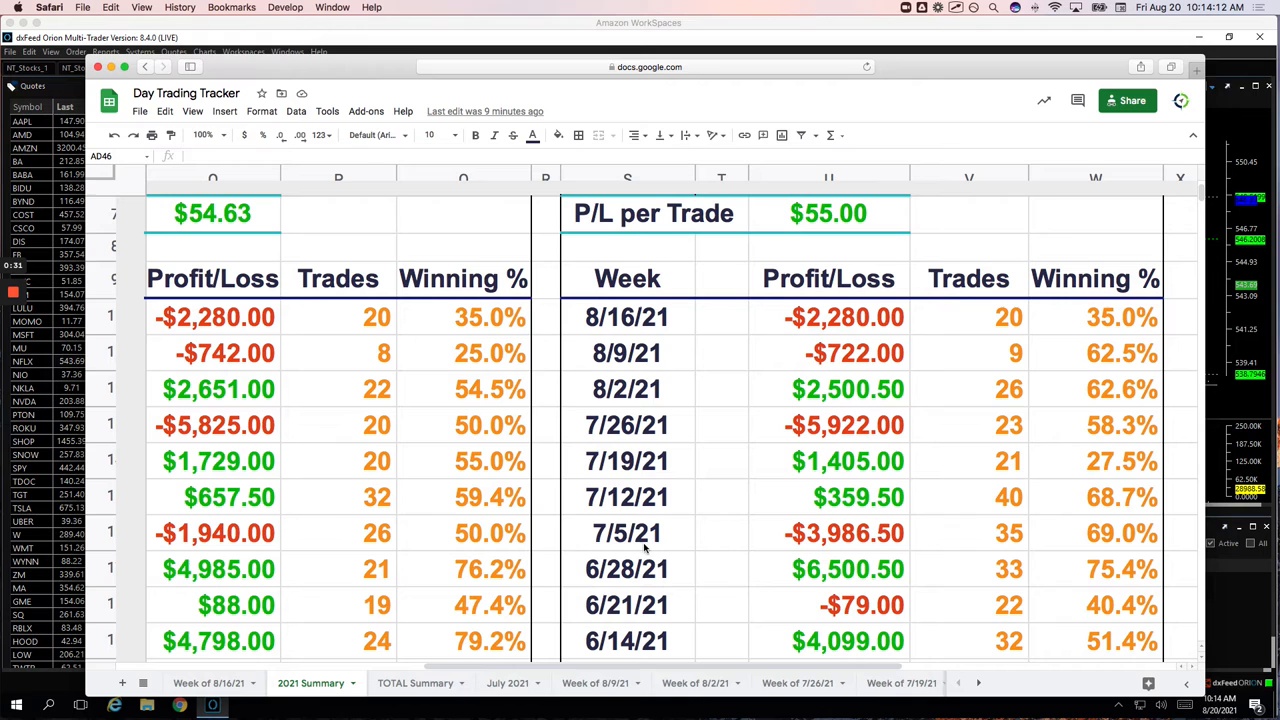
{"action": "left_click", "coordinate": [204, 136]}
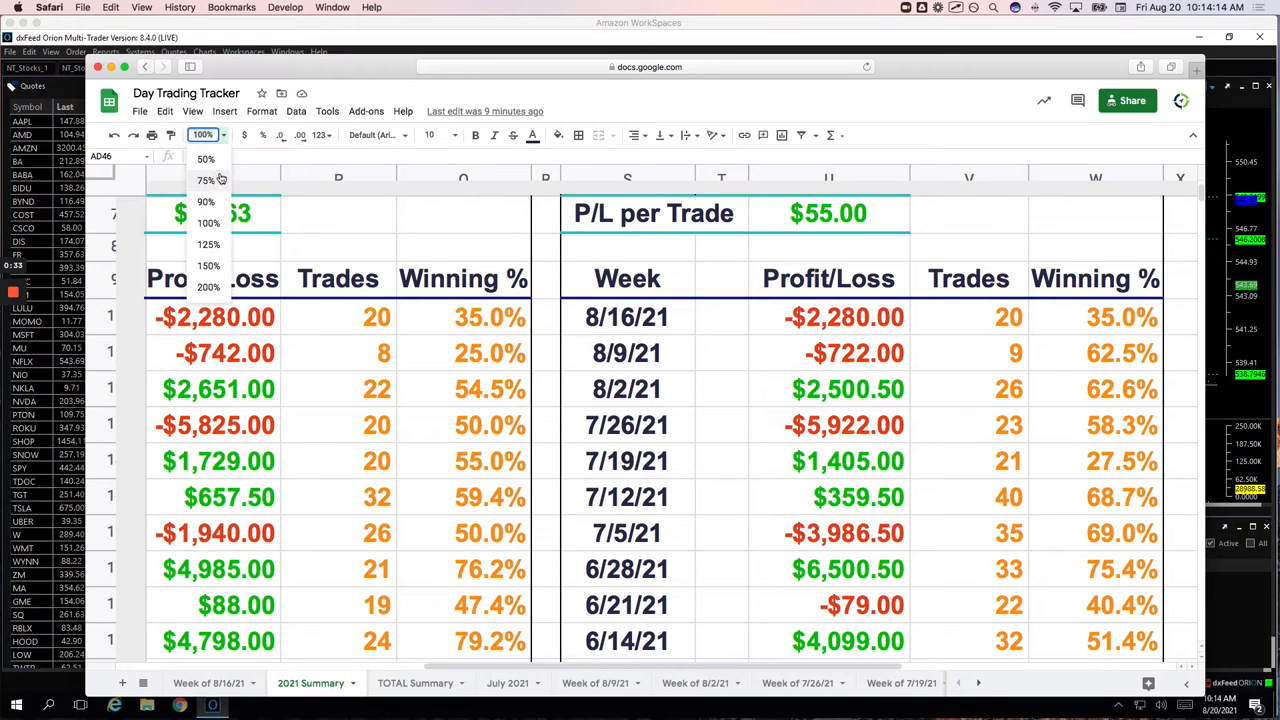
{"action": "left_click", "coordinate": [206, 200]}
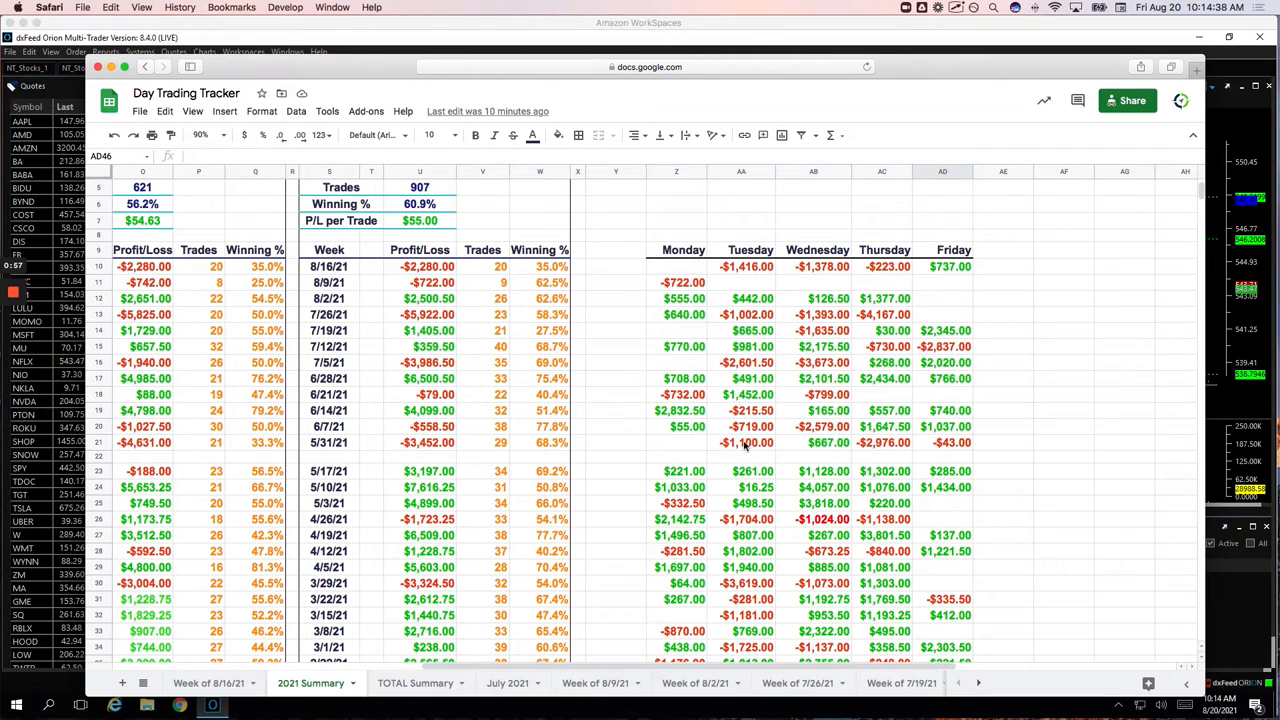
{"action": "mouse_move", "coordinate": [824, 444]}
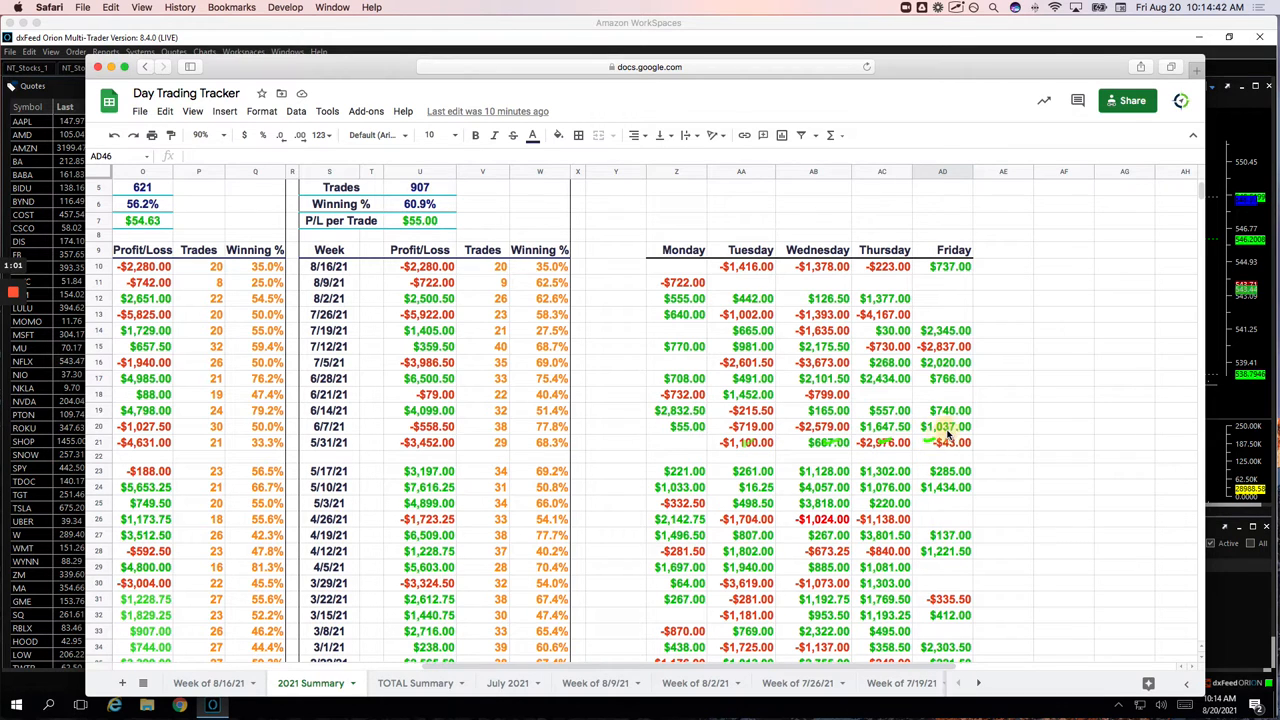
{"action": "mouse_move", "coordinate": [816, 456]}
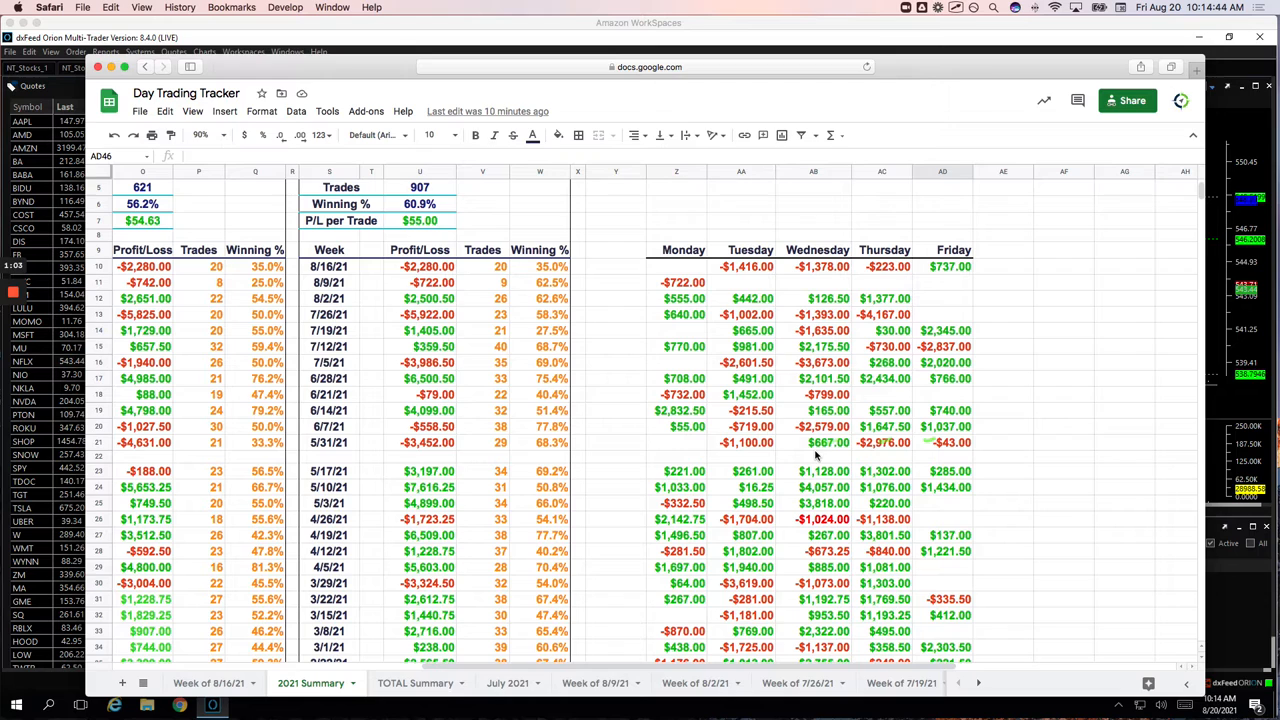
{"action": "mouse_move", "coordinate": [816, 456]}
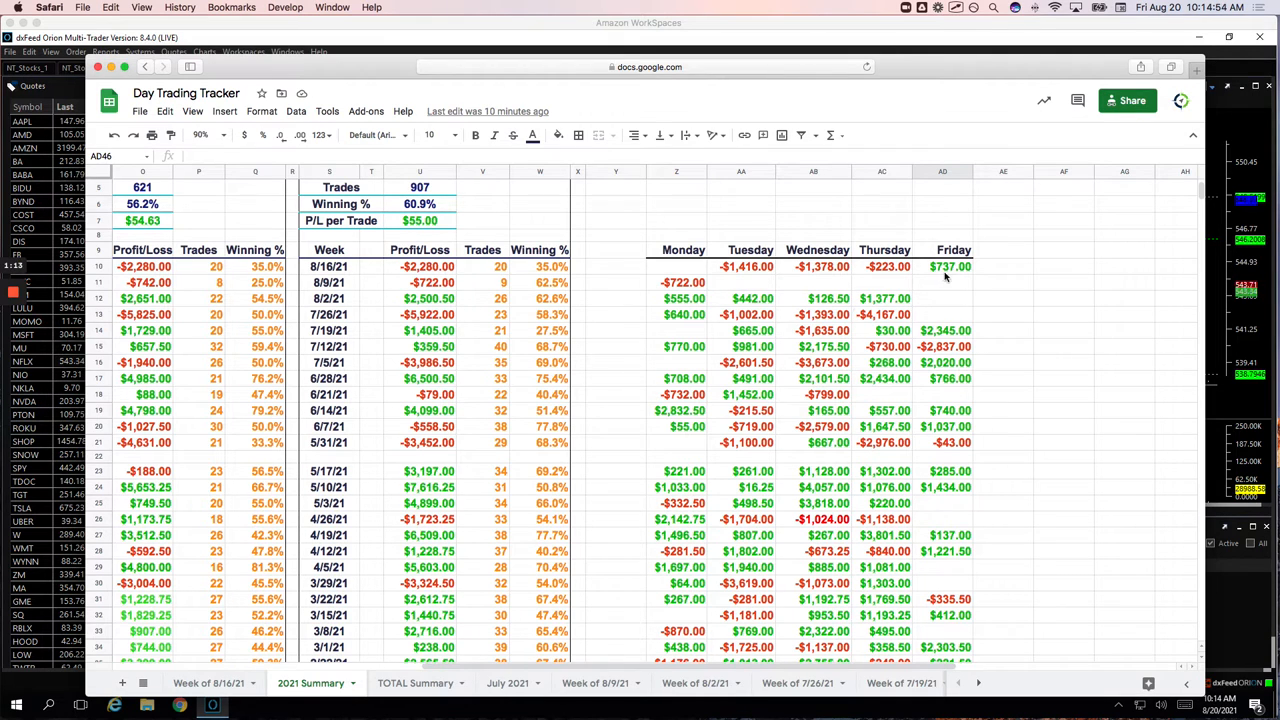
{"action": "scroll", "scroll_direction": "down", "scroll_amount": 3}
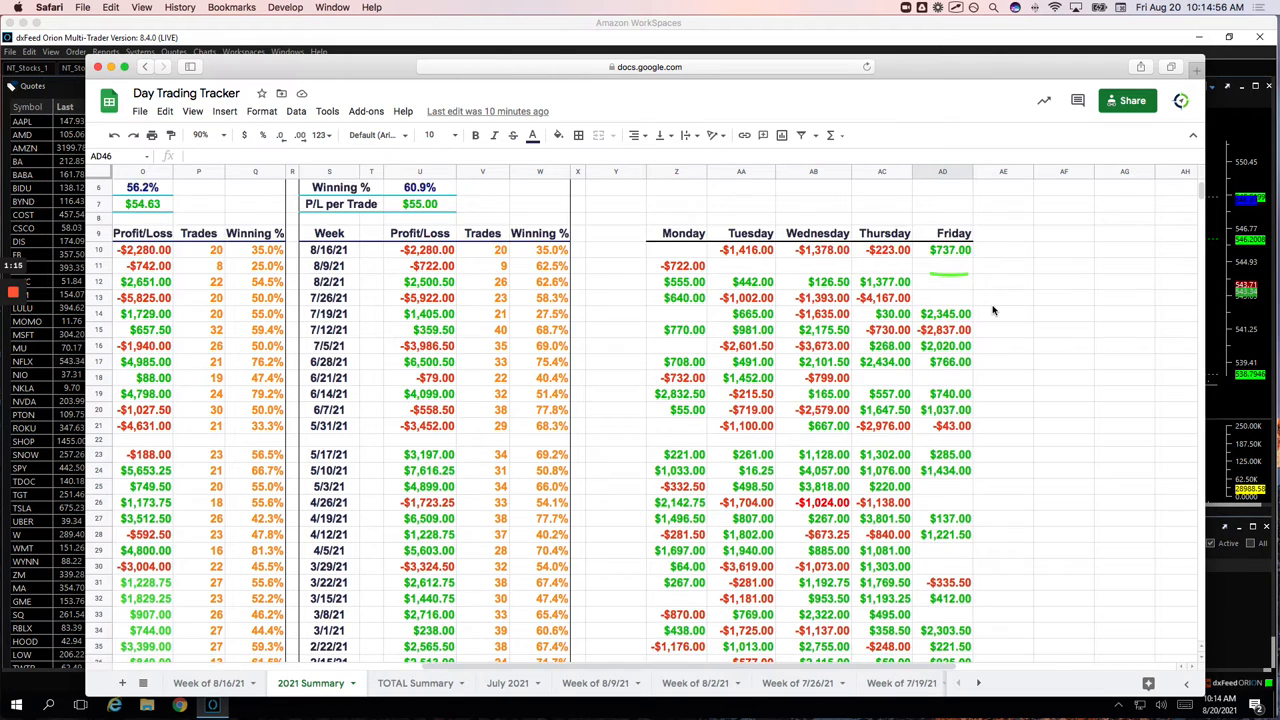
{"action": "scroll", "scroll_direction": "down", "scroll_amount": 3}
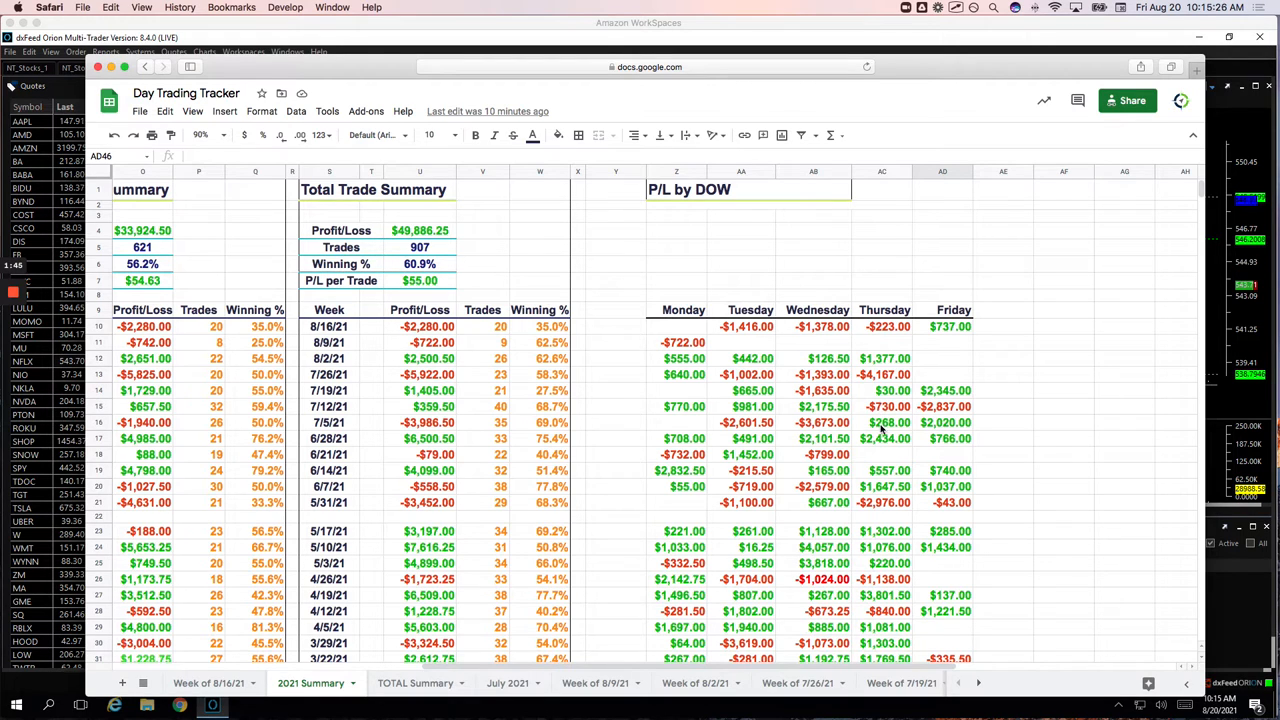
{"action": "mouse_move", "coordinate": [878, 428]}
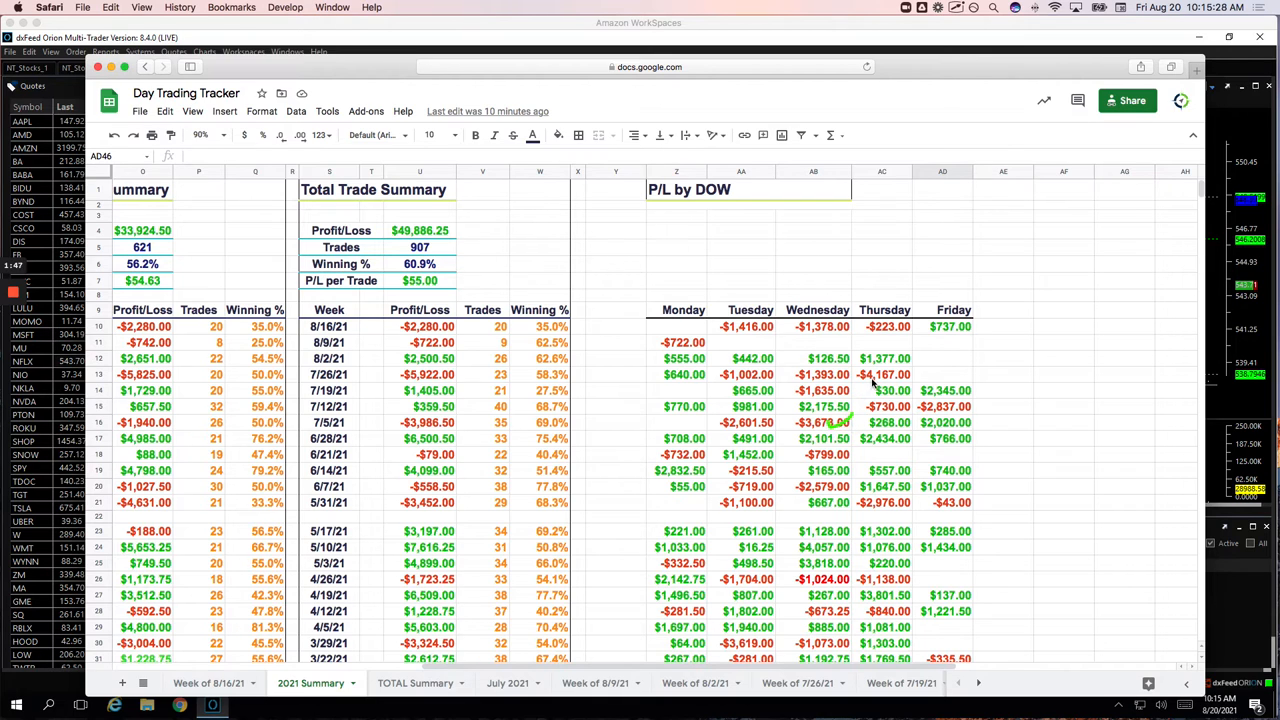
{"action": "mouse_move", "coordinate": [864, 500]}
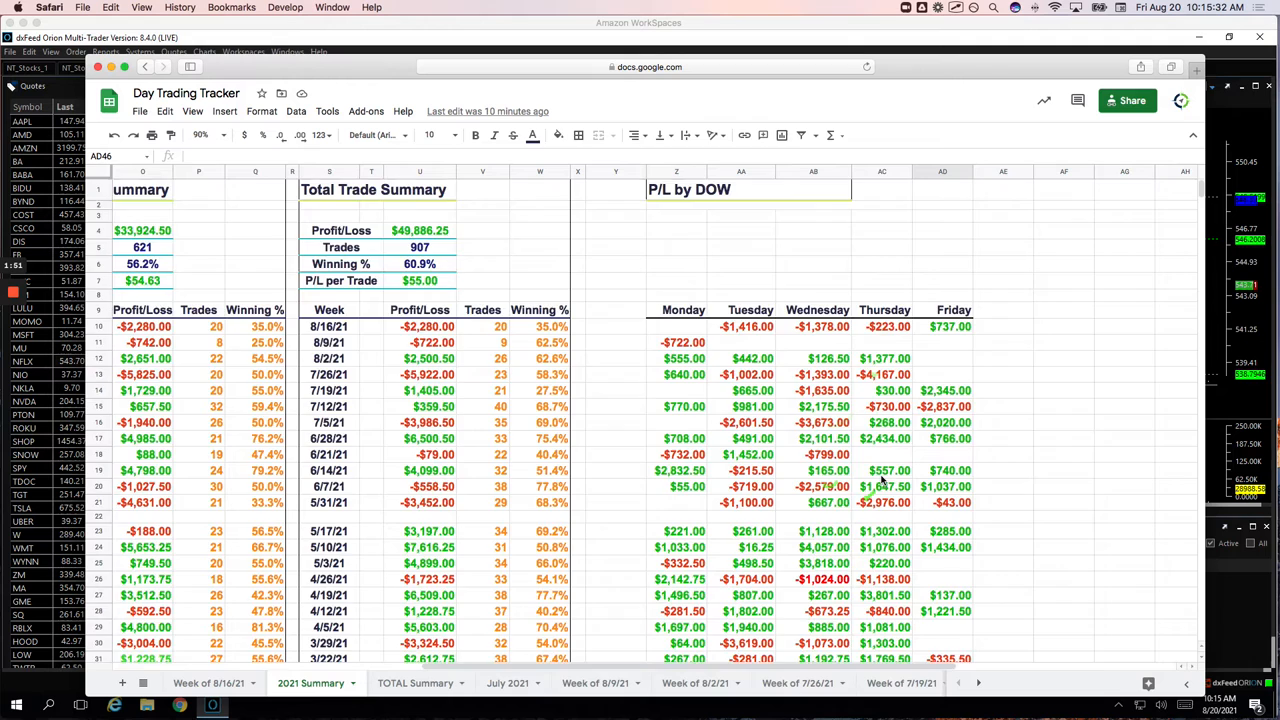
{"action": "scroll", "scroll_direction": "down", "scroll_amount": 3}
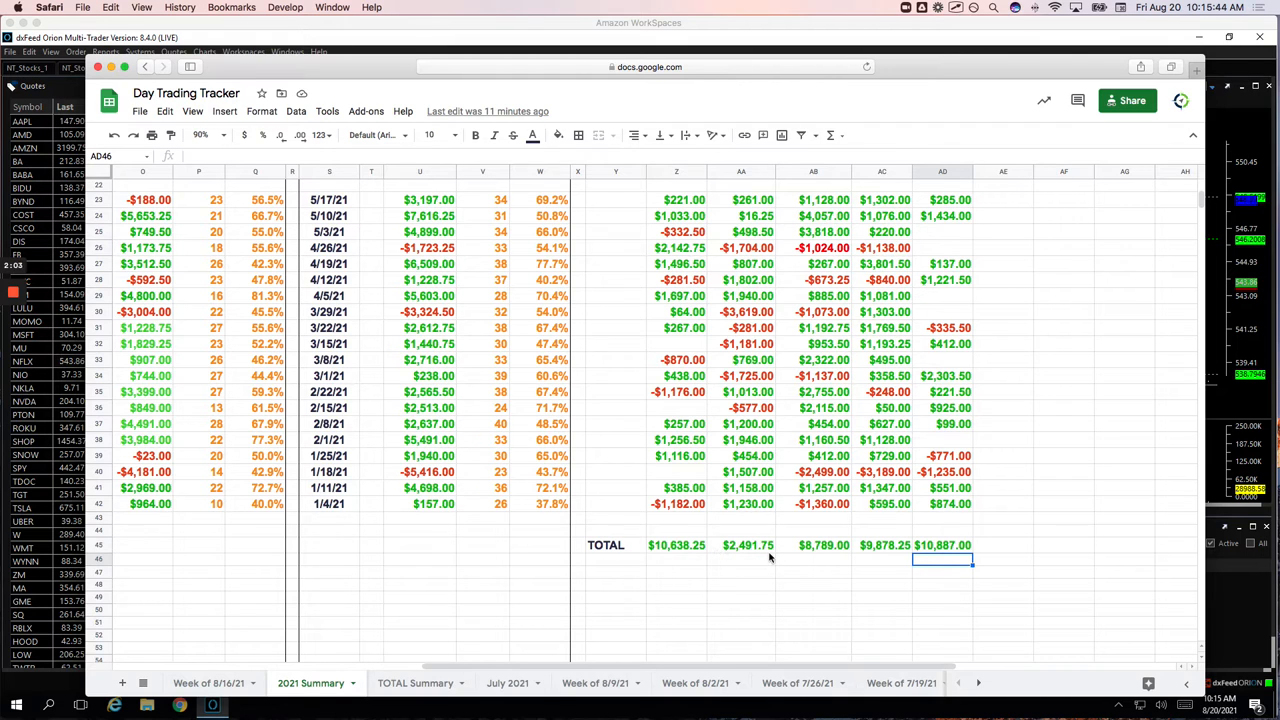
{"action": "mouse_move", "coordinate": [748, 520]}
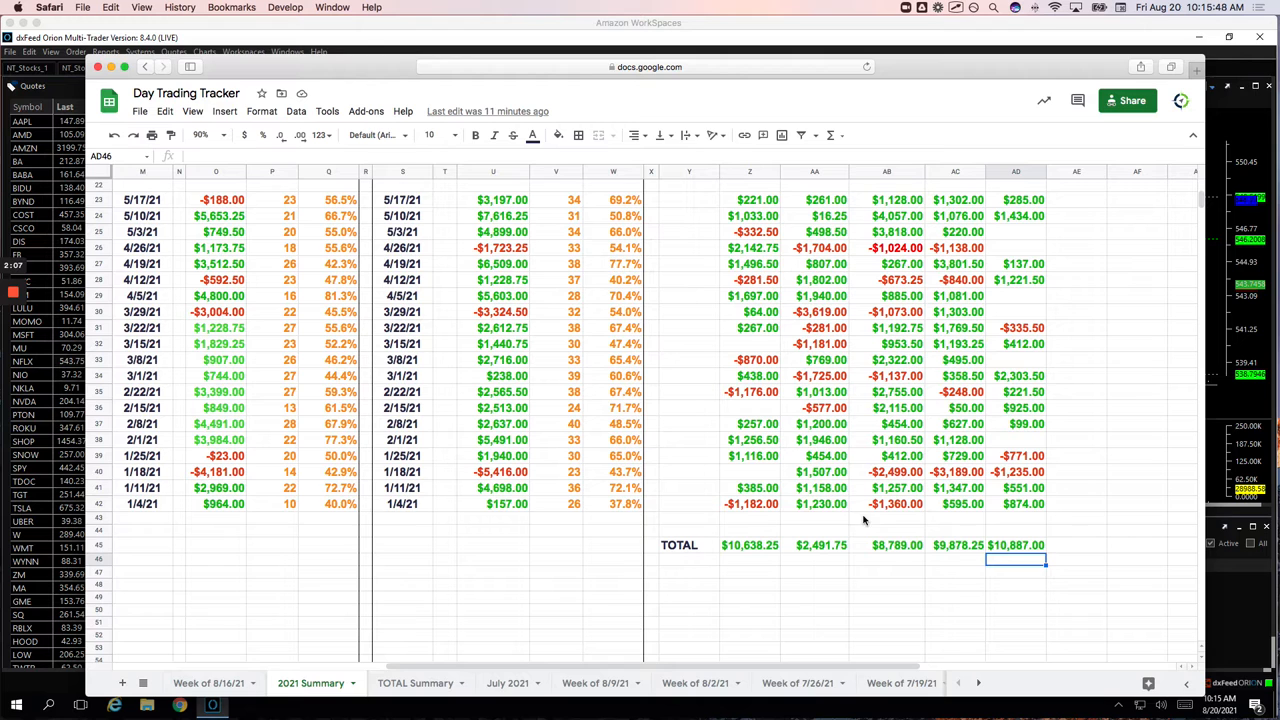
- Return to the Week of 8/16/21 sheet, then bring the dasFeed Orion eight-chart workspace forward
{"action": "left_click", "coordinate": [208, 684]}
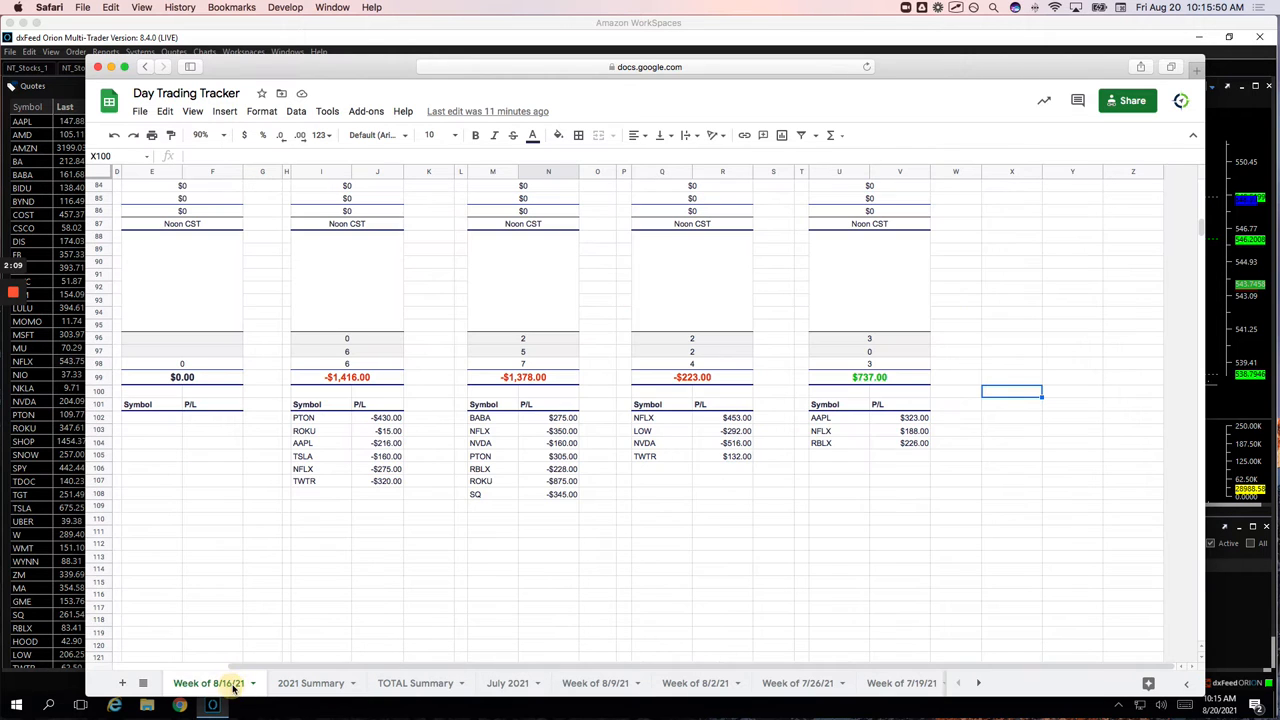
{"action": "left_click", "coordinate": [212, 704]}
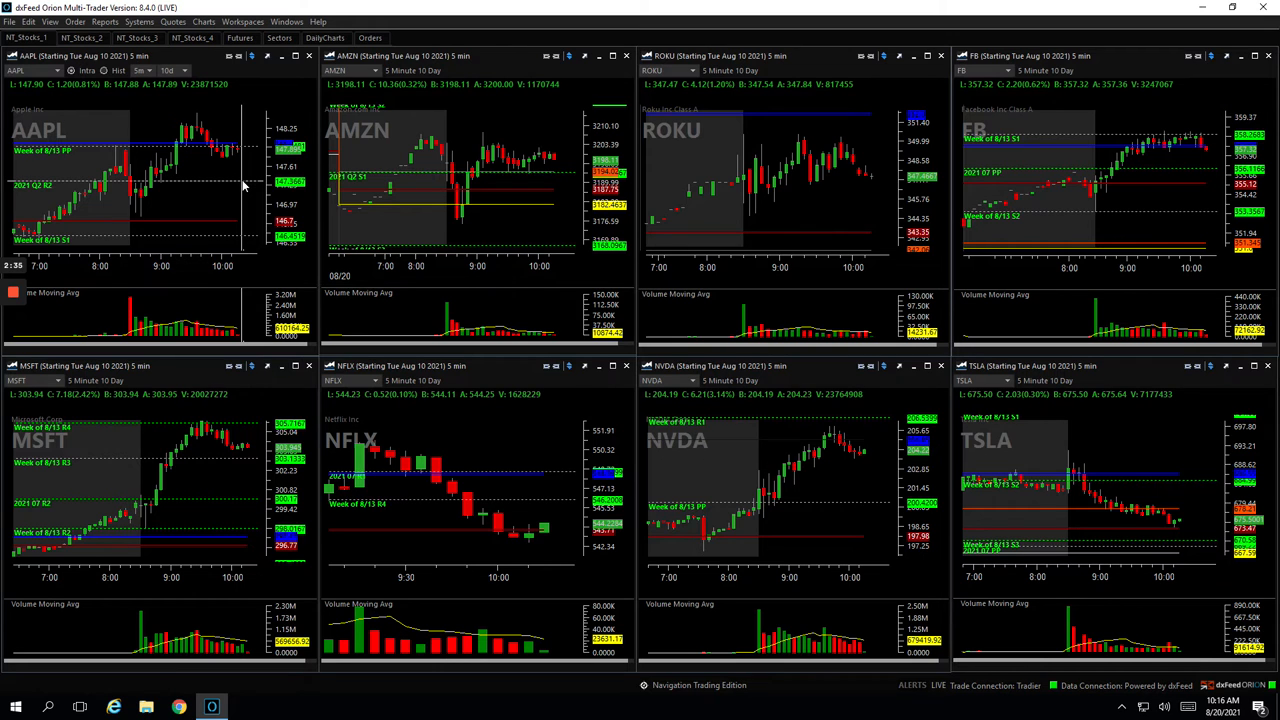
{"action": "mouse_move", "coordinate": [116, 186]}
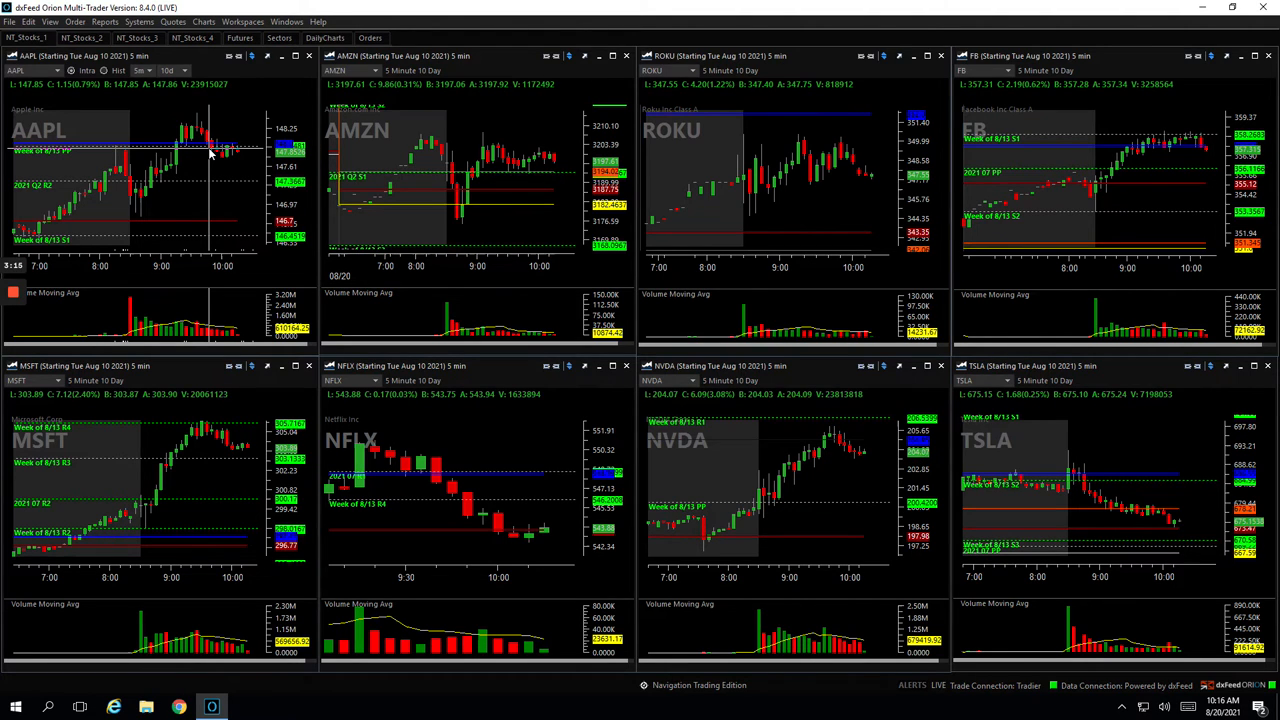
{"action": "mouse_move", "coordinate": [212, 160]}
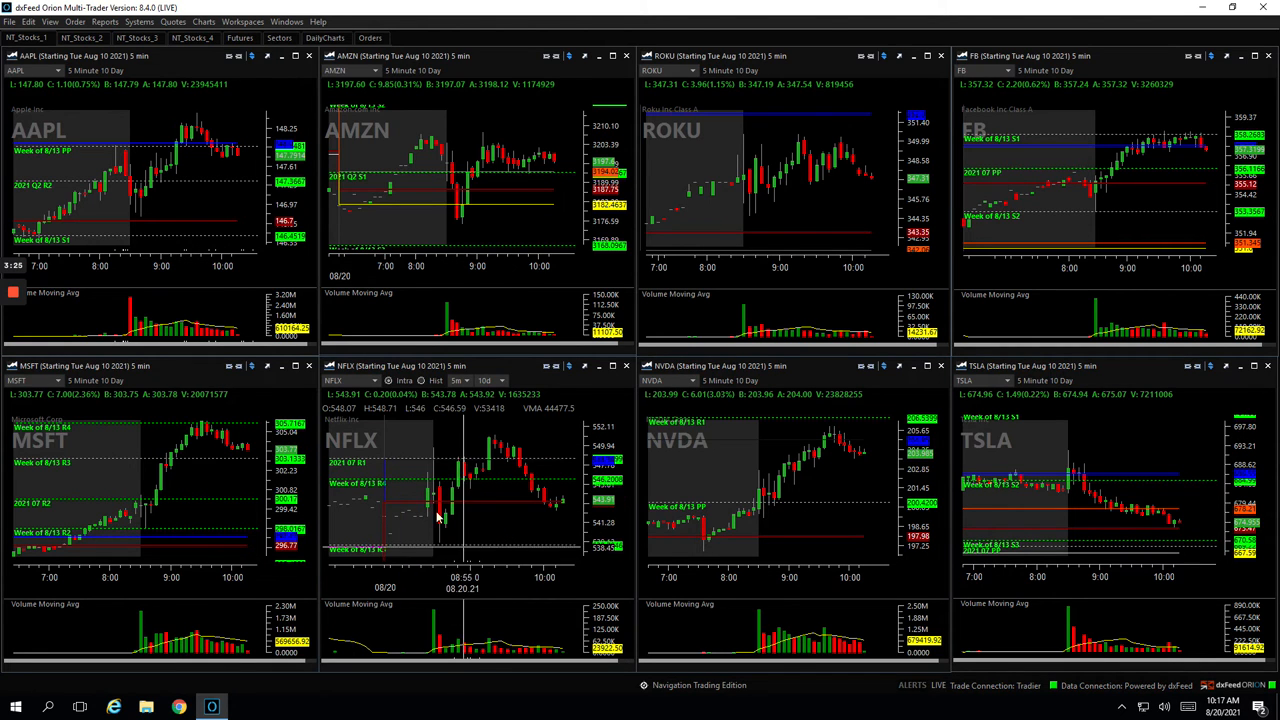
{"action": "mouse_move", "coordinate": [436, 480]}
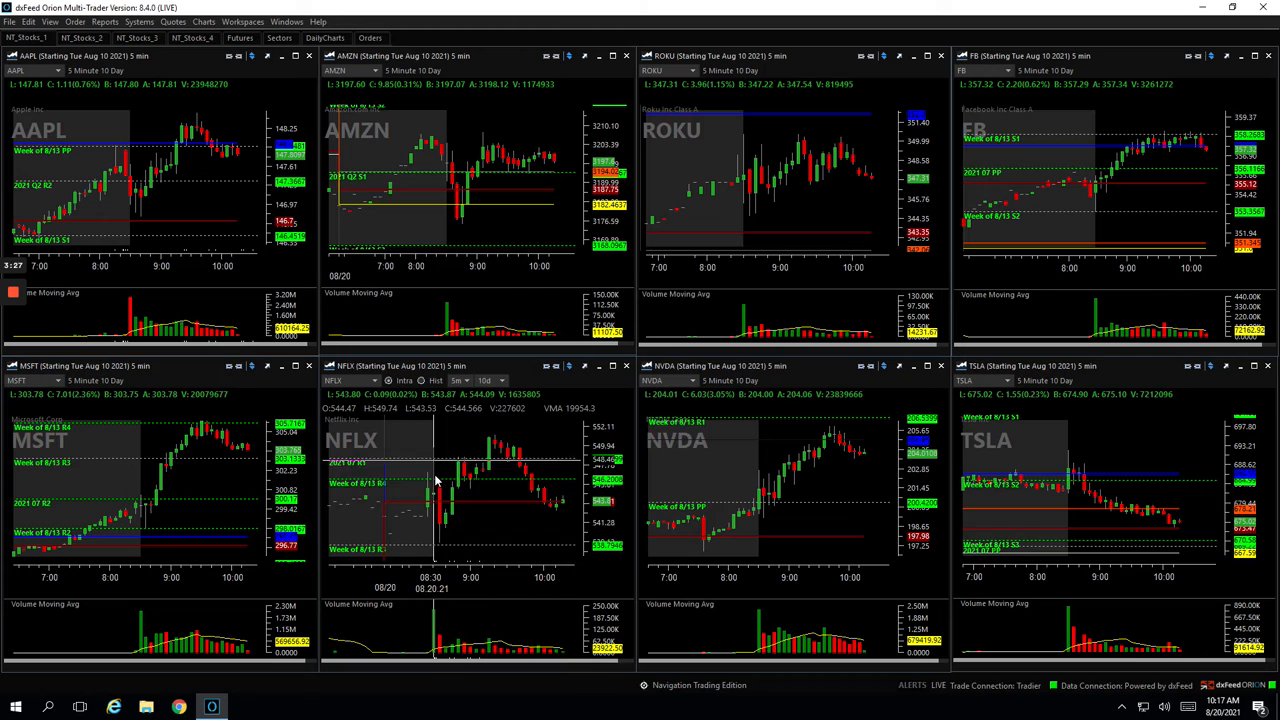
{"action": "mouse_move", "coordinate": [464, 480]}
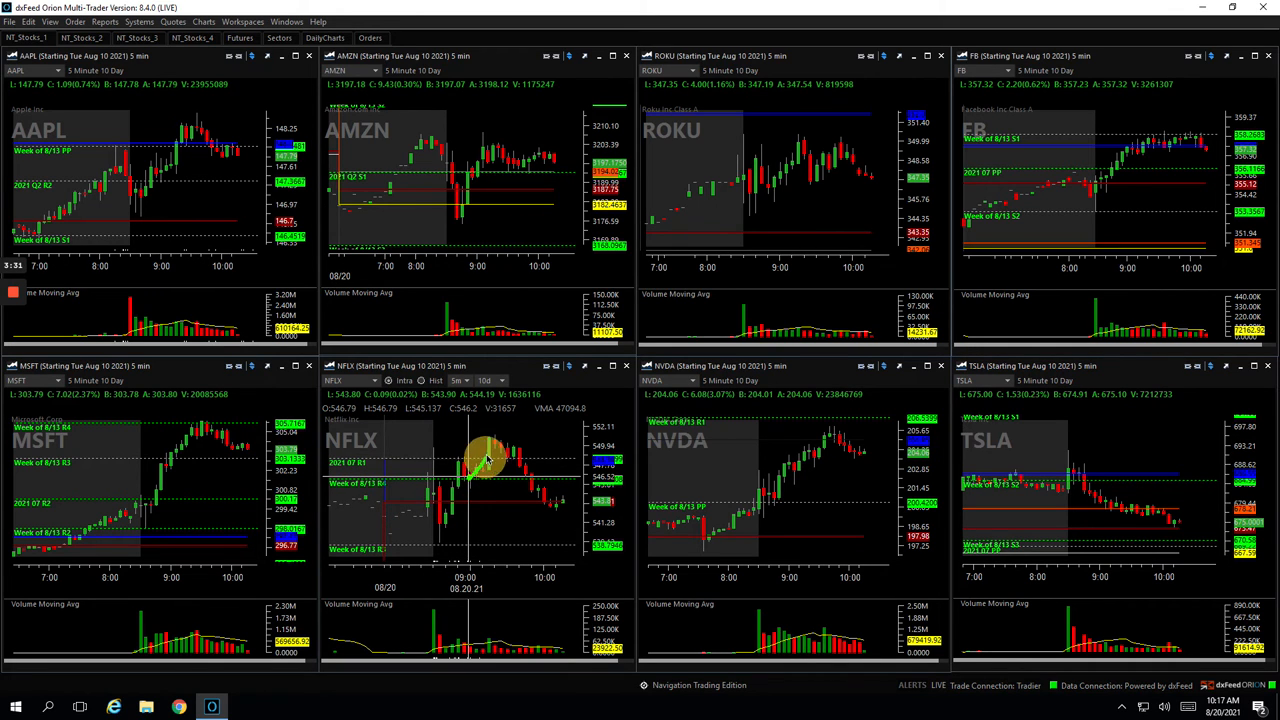
{"action": "mouse_move", "coordinate": [510, 450]}
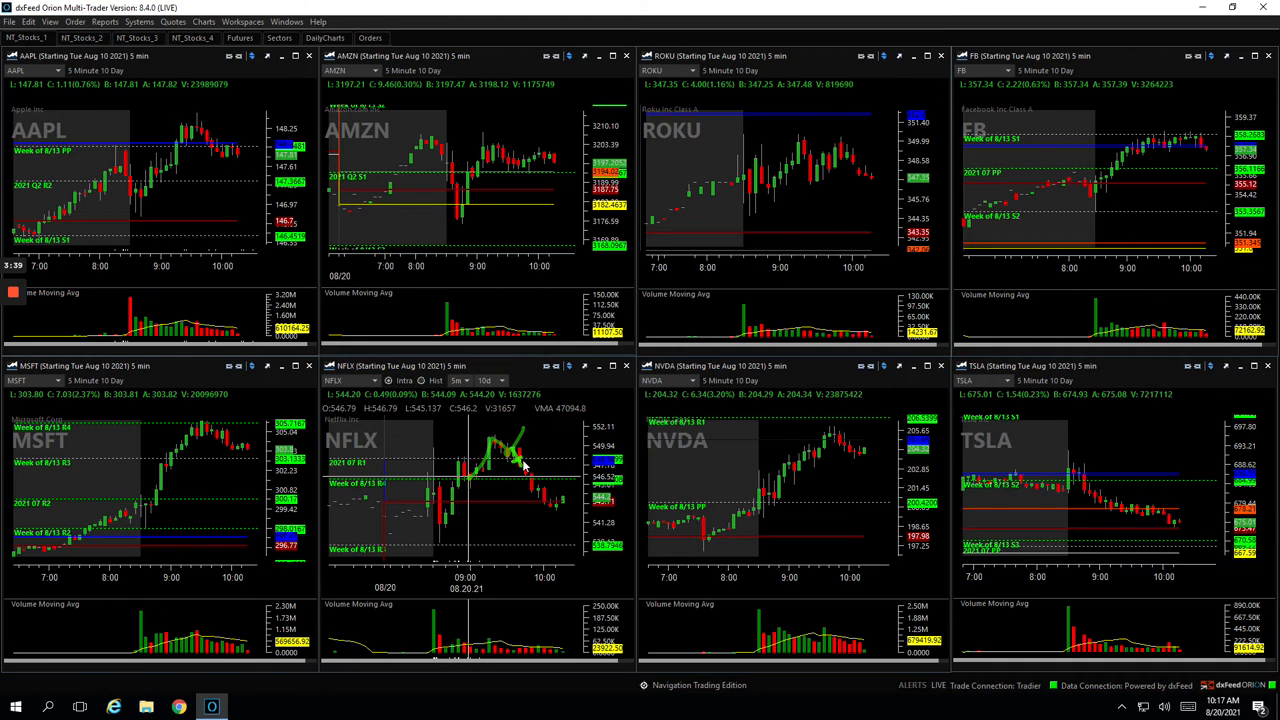
{"action": "mouse_move", "coordinate": [544, 438]}
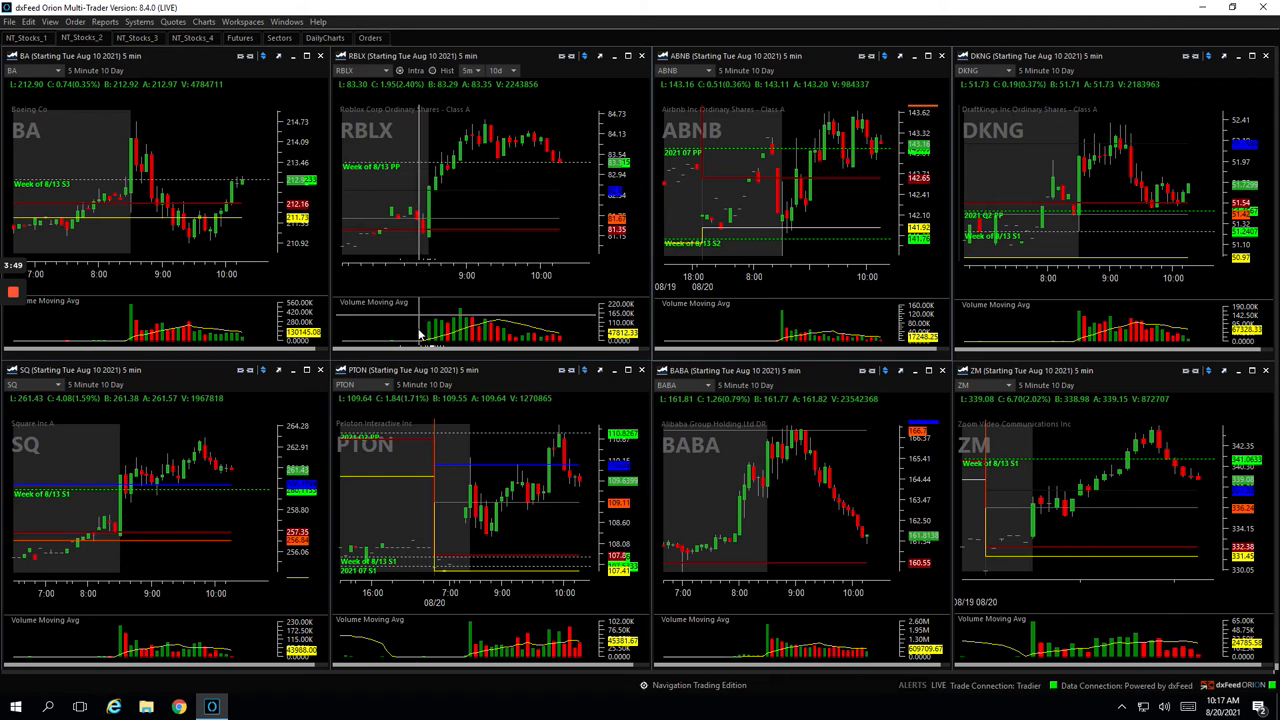
{"action": "mouse_move", "coordinate": [436, 184]}
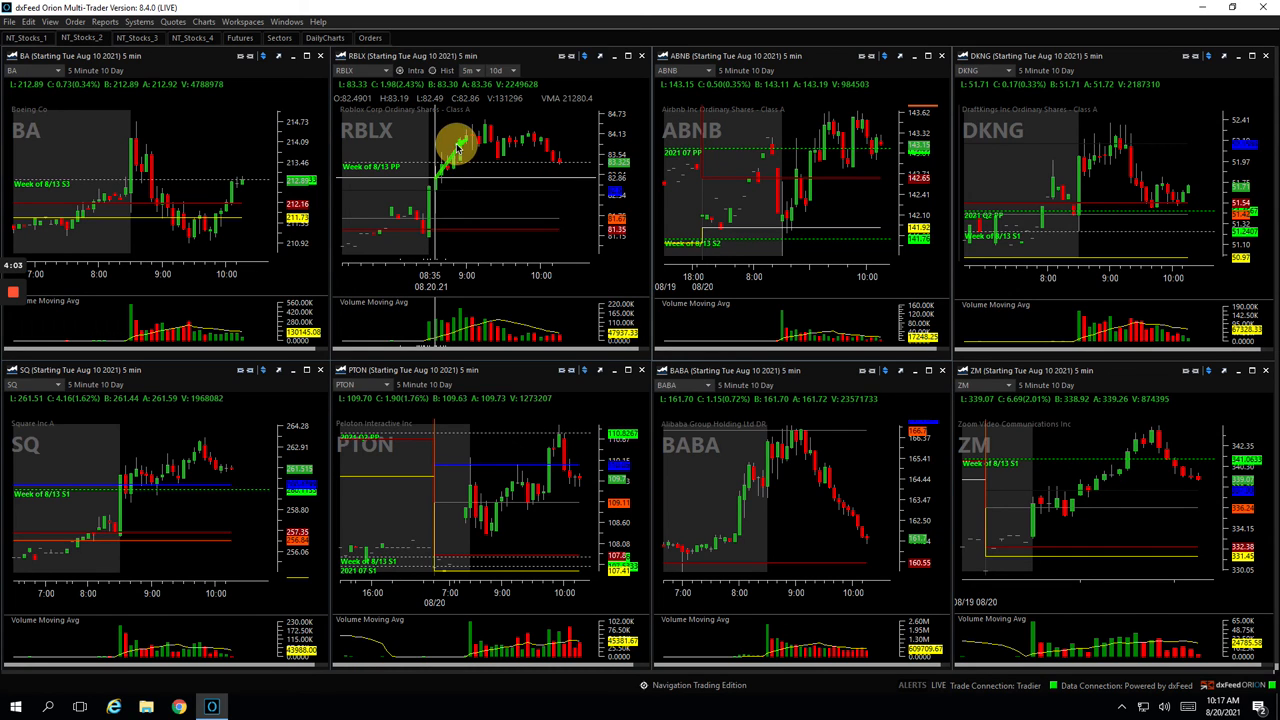
{"action": "mouse_move", "coordinate": [456, 150]}
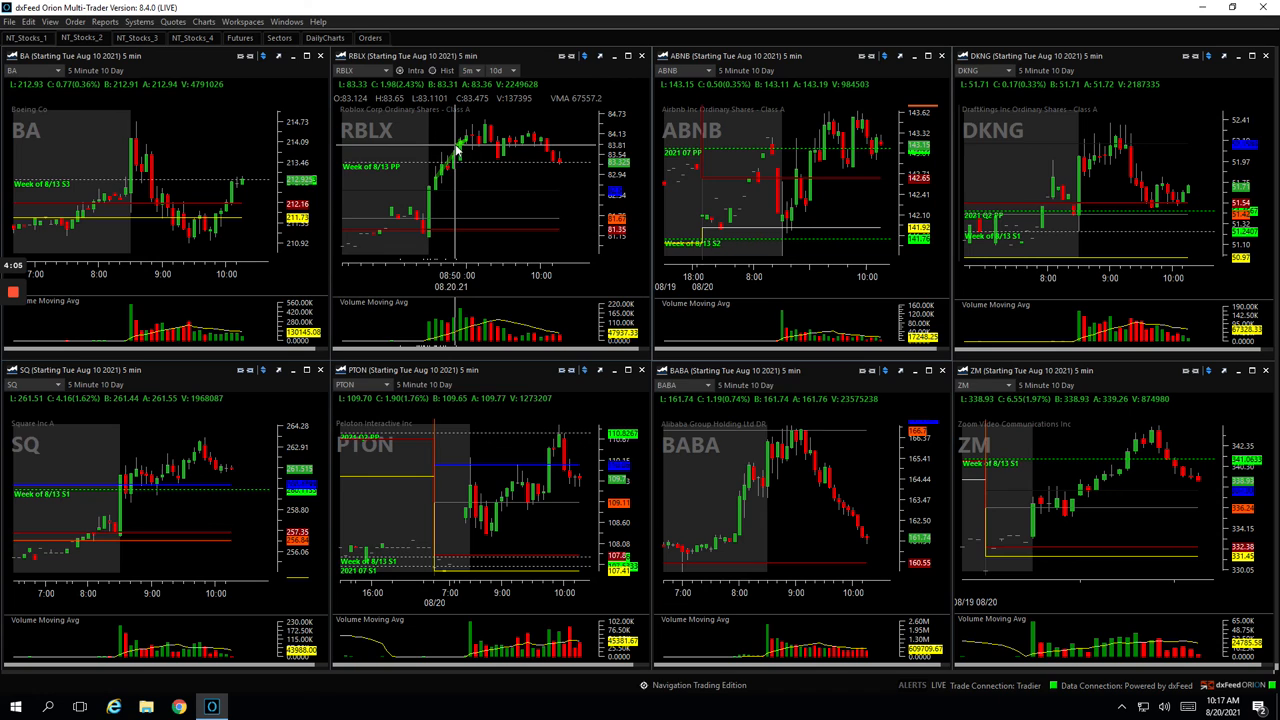